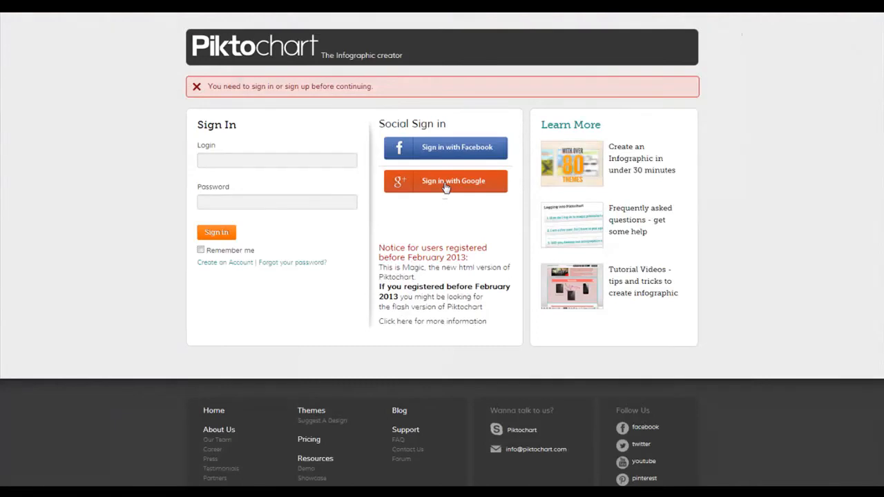
# Sign in to Piktochart with the Google account to reach the theme gallery.
pyautogui.click(445, 180)
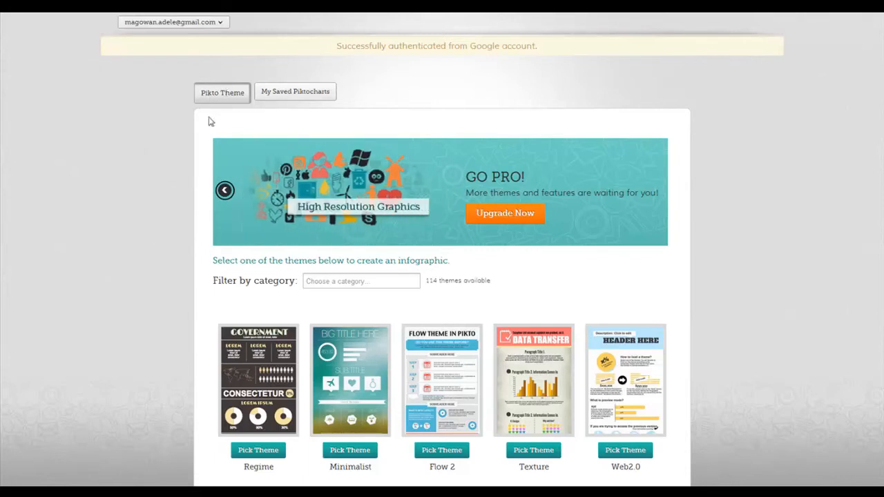
pyautogui.scroll(-3)
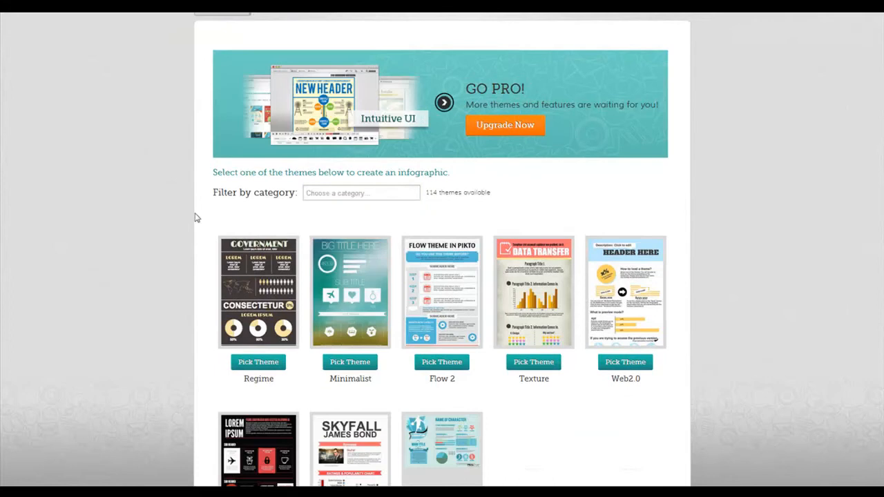
pyautogui.scroll(-3)
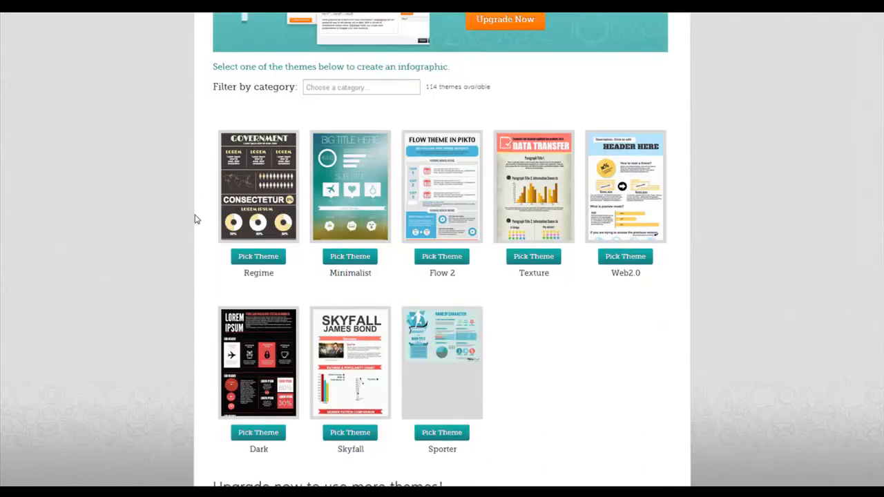
pyautogui.scroll(-3)
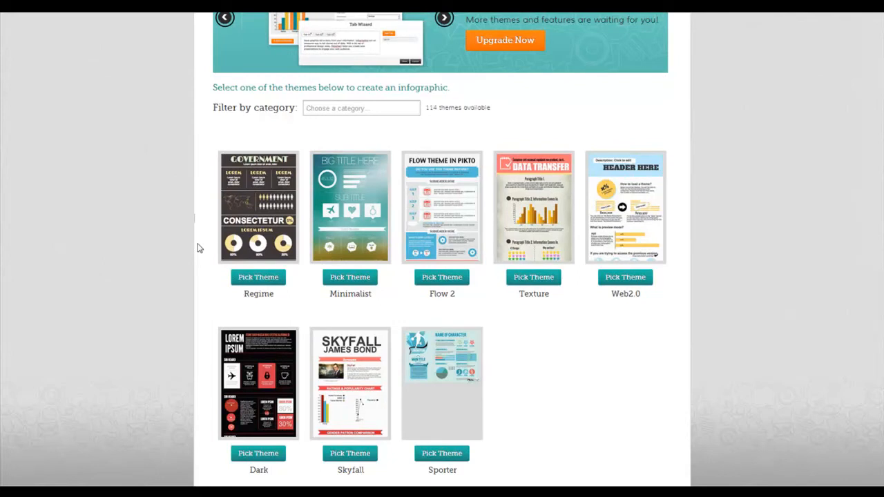
pyautogui.click(443, 17)
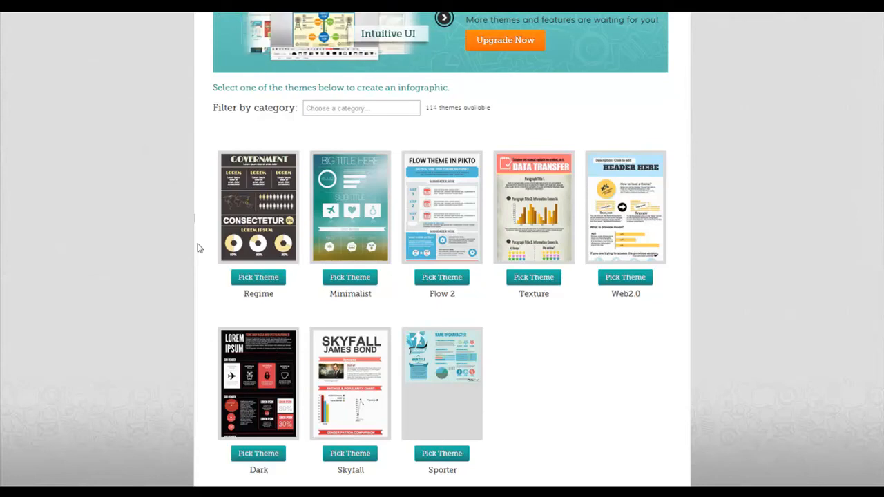
pyautogui.click(445, 17)
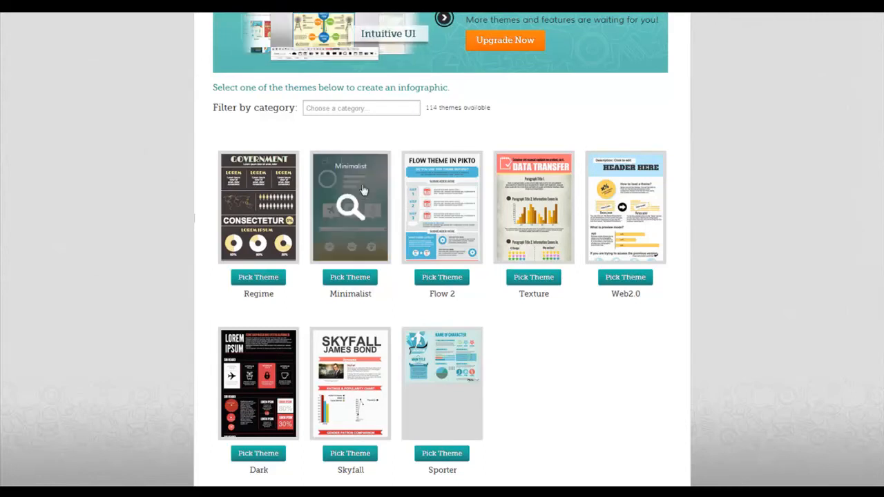
# Preview the Minimalist theme, close the preview and pick it for a new infographic.
pyautogui.click(350, 207)
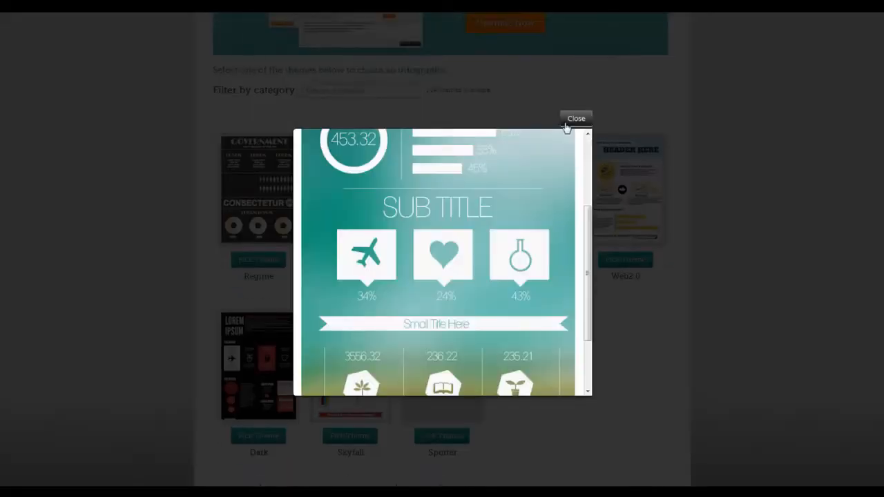
pyautogui.click(576, 119)
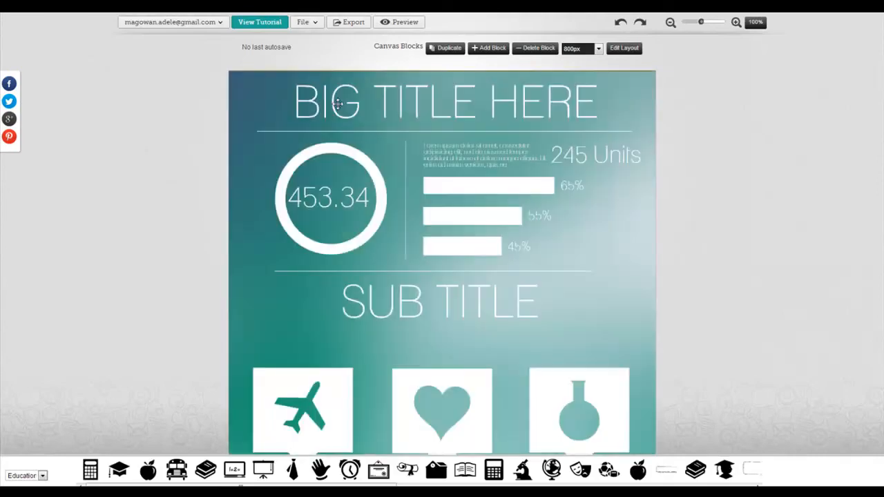
# Retitle the headline 'Infographics' and place the bus icon inside the circle replacing 453.34.
pyautogui.click(444, 102)
pyautogui.write('Infographics')
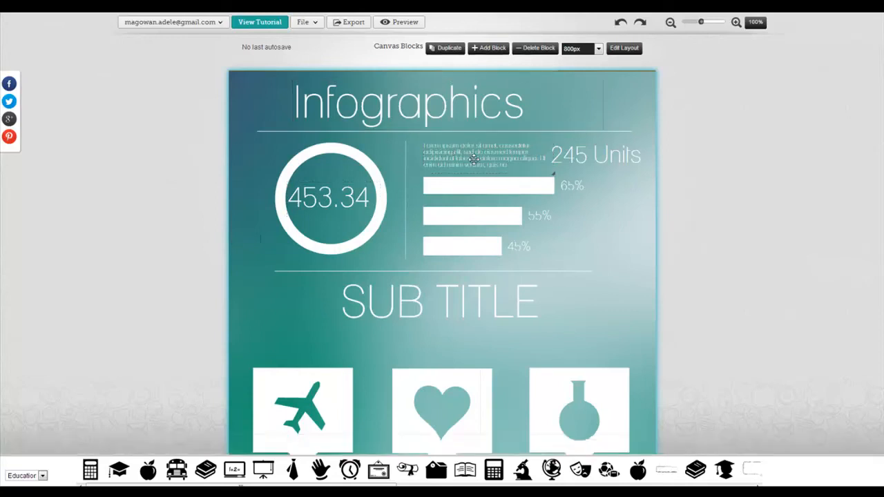
pyautogui.click(486, 155)
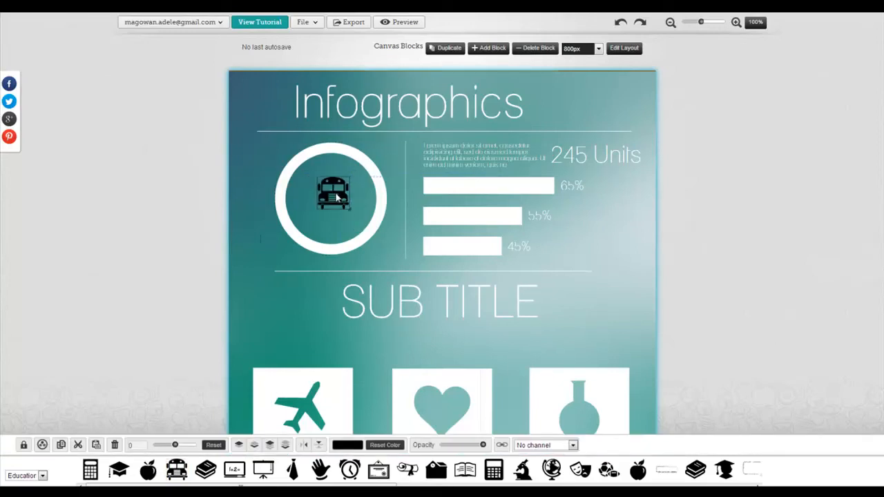
pyautogui.click(334, 196)
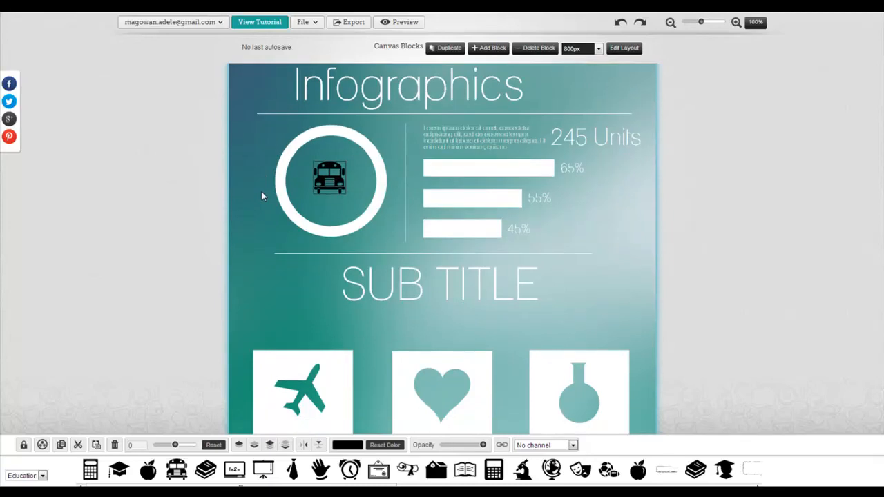
# Add a new empty block at the bottom via Canvas Blocks and dismiss the notice.
pyautogui.scroll(-3)
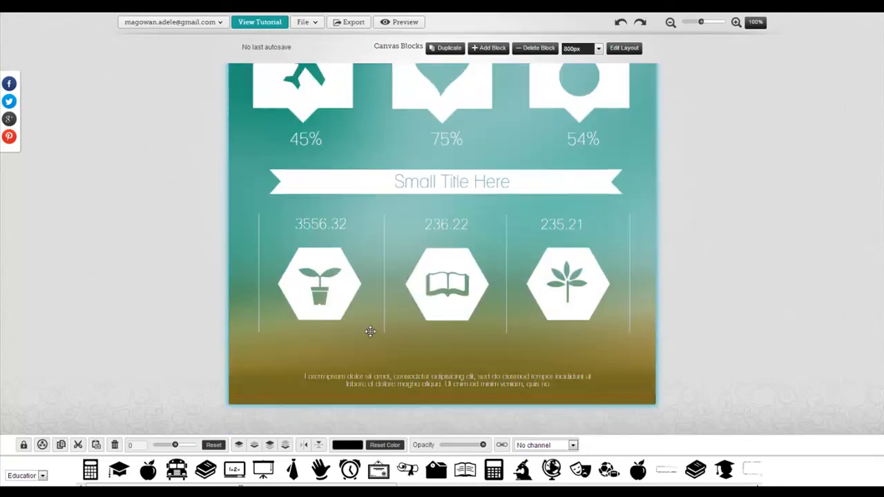
pyautogui.click(489, 47)
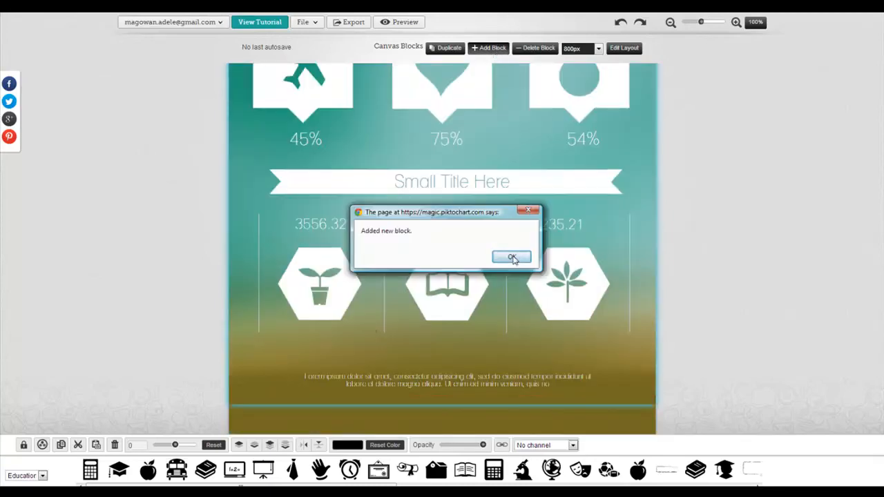
pyautogui.click(511, 257)
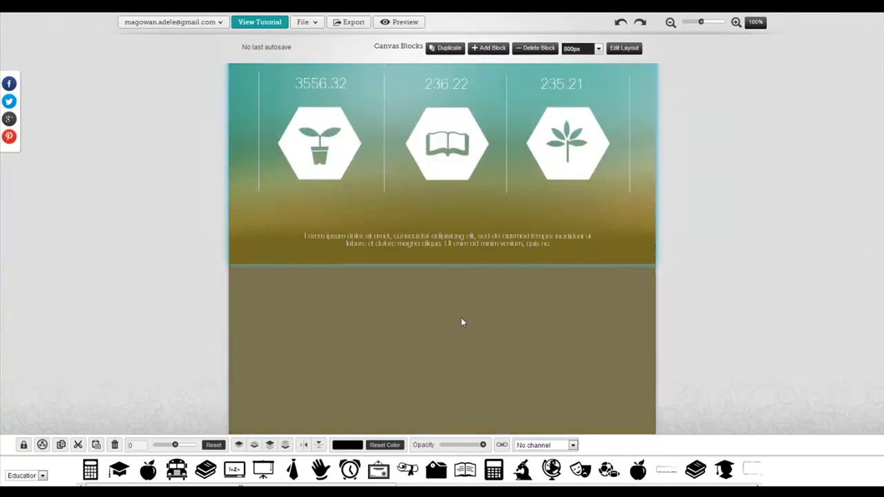
pyautogui.click(446, 144)
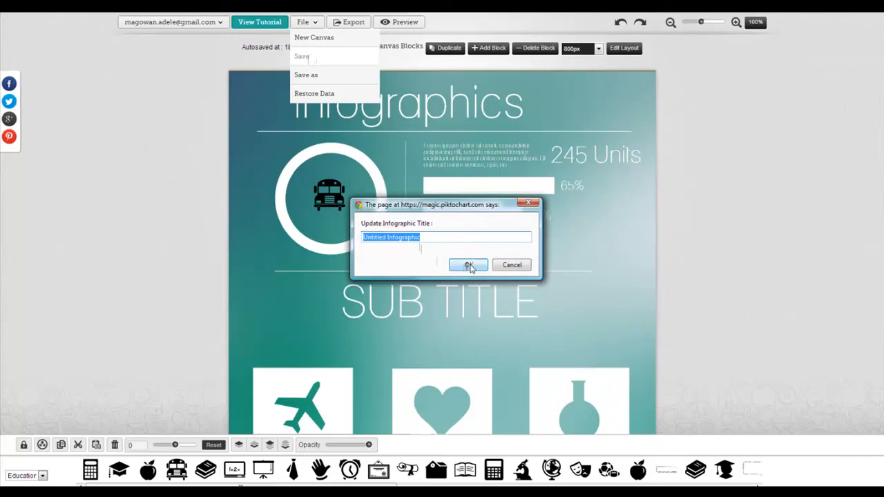
# Save the infographic under its title and confirm the saved message (autosave 10:23 PM).
pyautogui.click(468, 265)
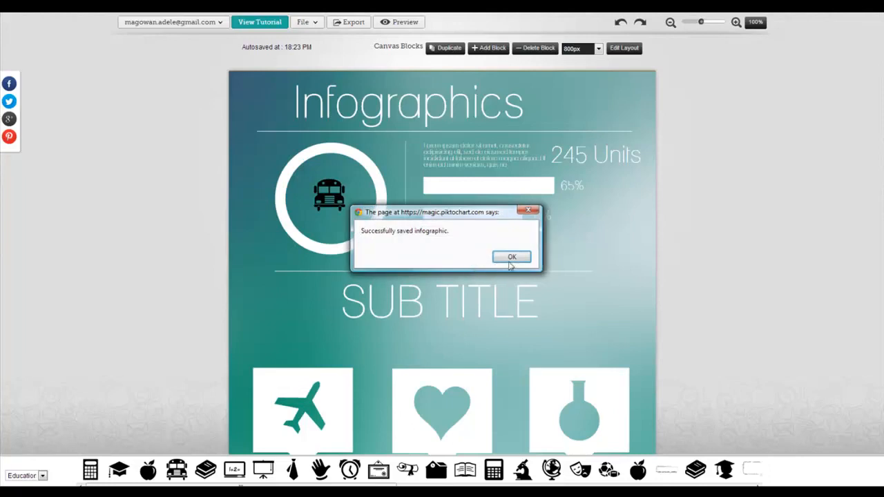
pyautogui.click(511, 257)
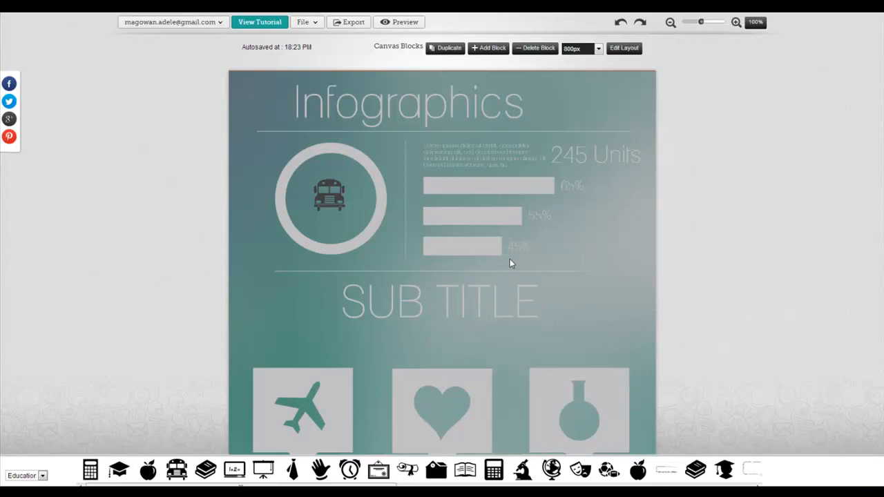
# Bring up the Export options showing HTML publishing and PNG/JPG at Web (100%) quality.
pyautogui.click(348, 22)
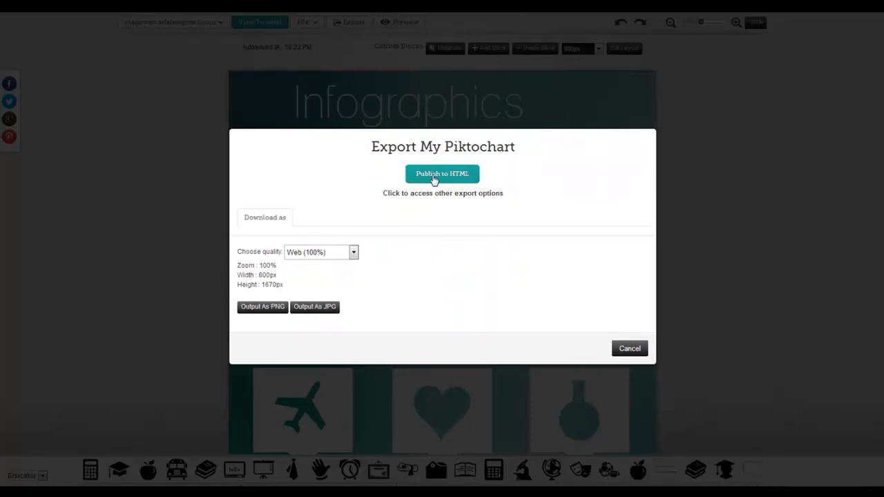
pyautogui.moveTo(315, 307)
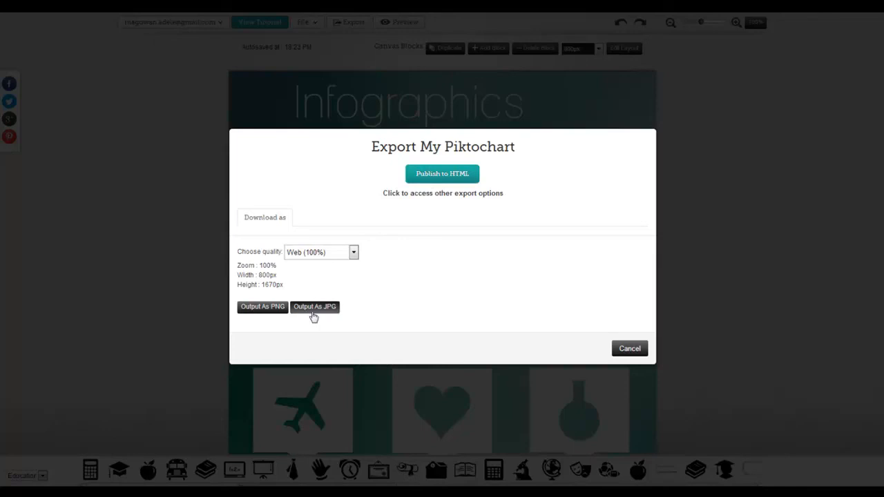